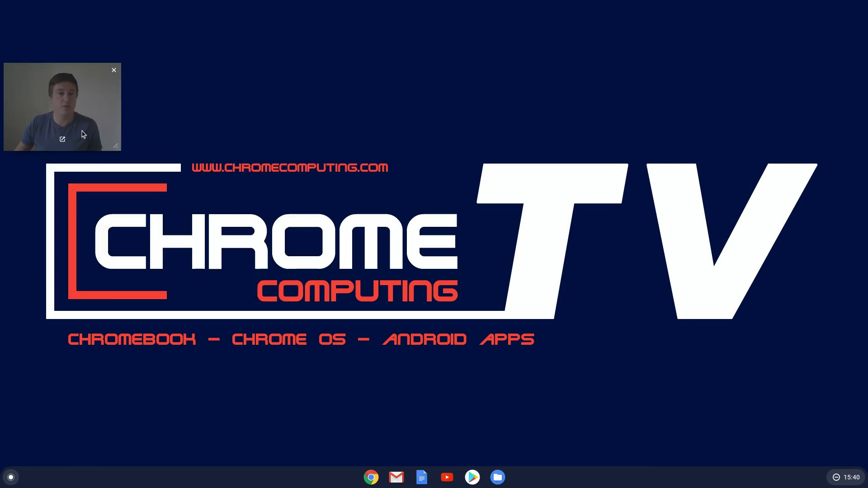
Open the system settings from the quick settings panel, then close them again
{"action": "left_click_drag", "start_coordinate": [61, 105], "coordinate": [747, 80]}
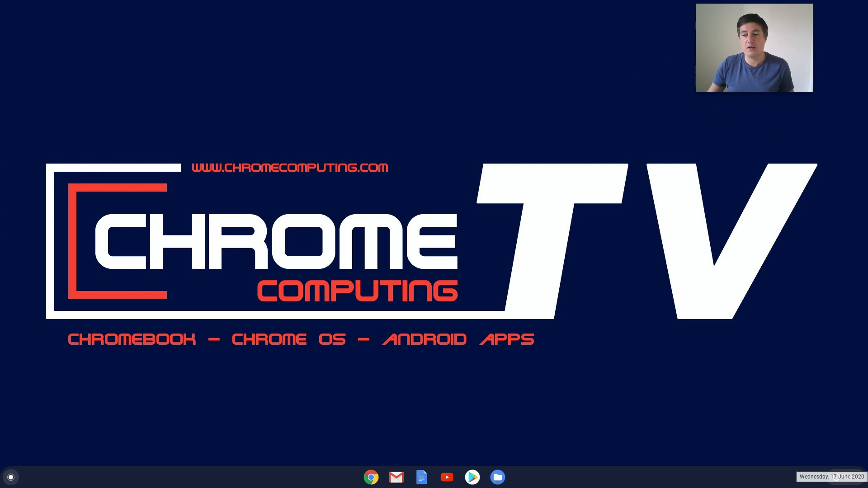
{"action": "left_click", "coordinate": [844, 477]}
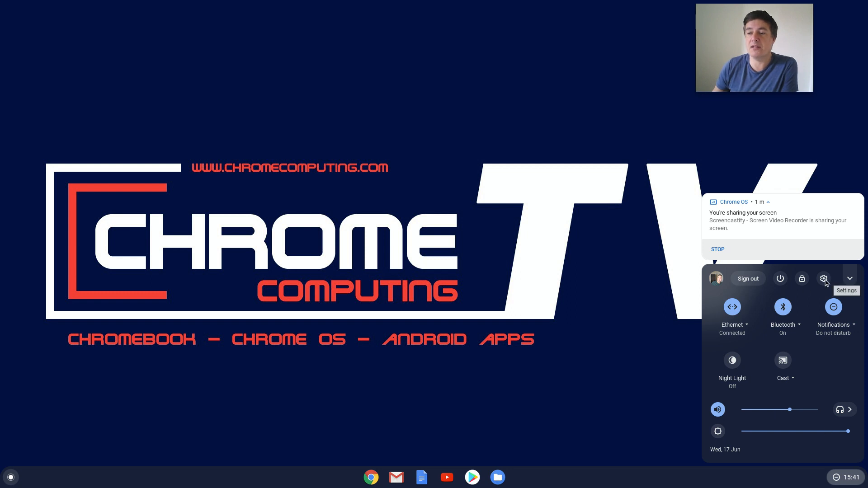
{"action": "left_click", "coordinate": [823, 278]}
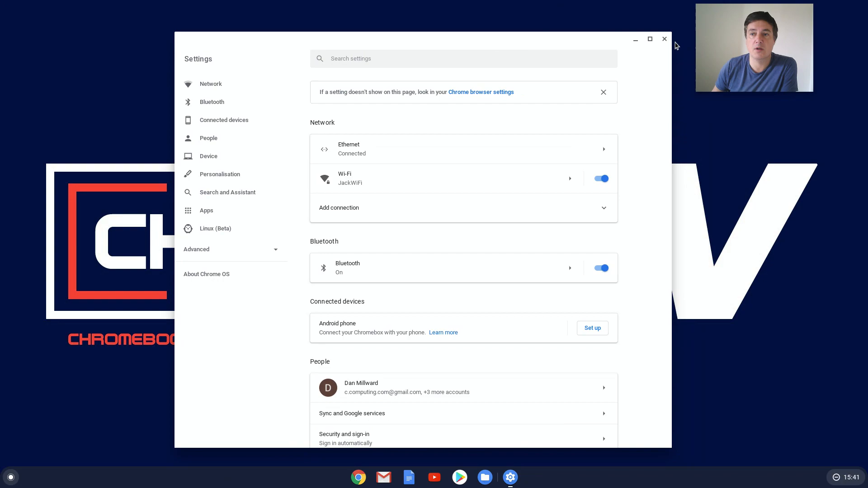
{"action": "left_click", "coordinate": [664, 39]}
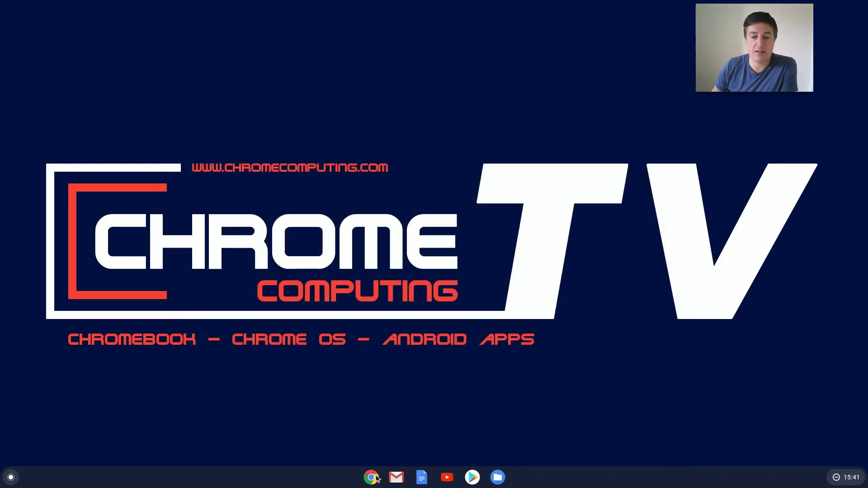
Launch Chrome and open Settings › Advanced › Downloads, showing location My files › Downloads
{"action": "left_click", "coordinate": [371, 477]}
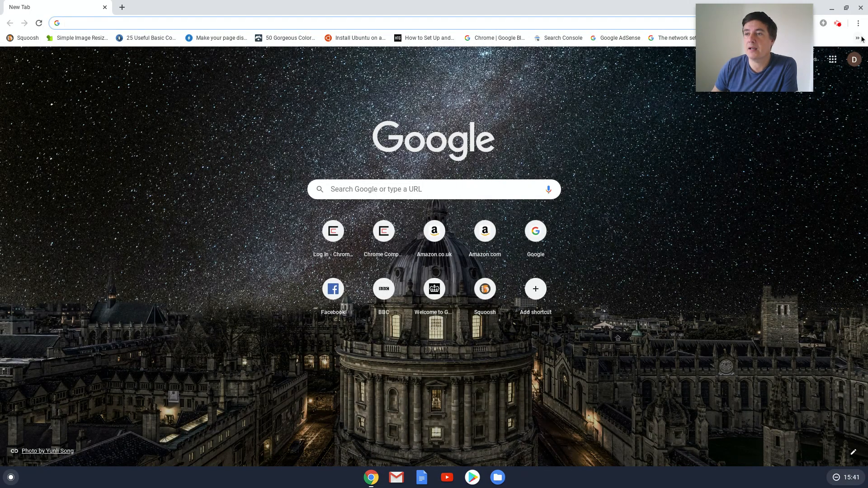
{"action": "left_click", "coordinate": [858, 23]}
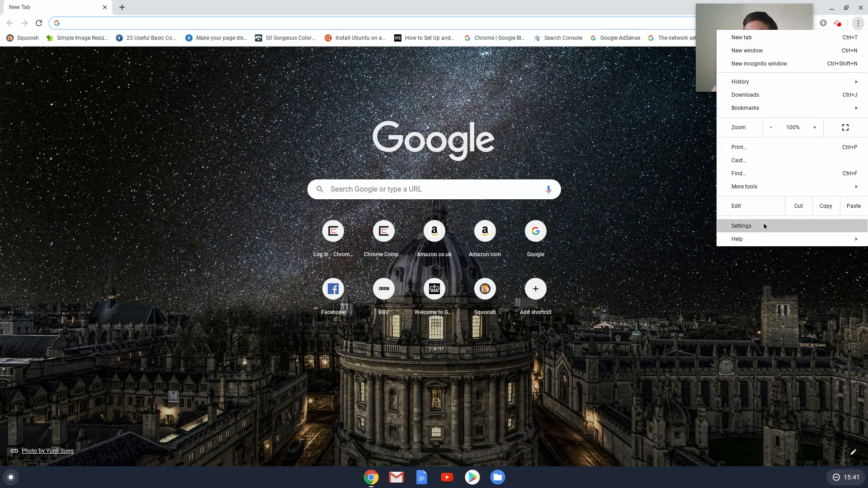
{"action": "left_click", "coordinate": [741, 226]}
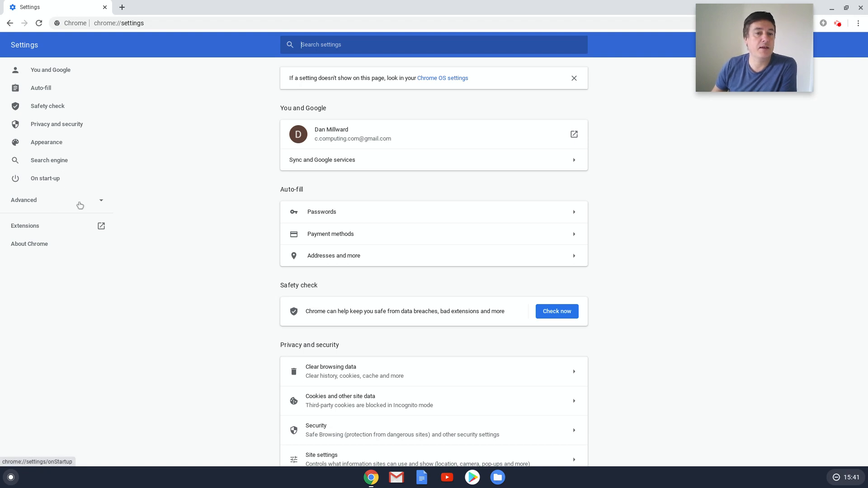
{"action": "left_click", "coordinate": [23, 200]}
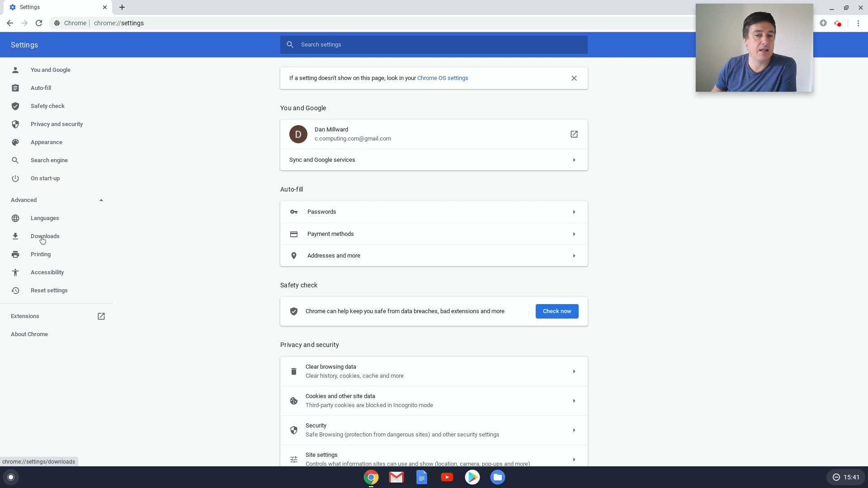
{"action": "left_click", "coordinate": [45, 236]}
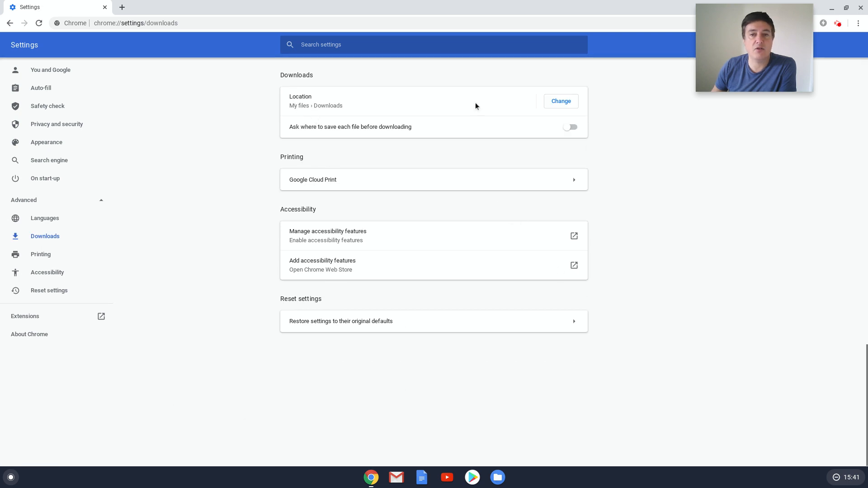
{"action": "mouse_move", "coordinate": [412, 105]}
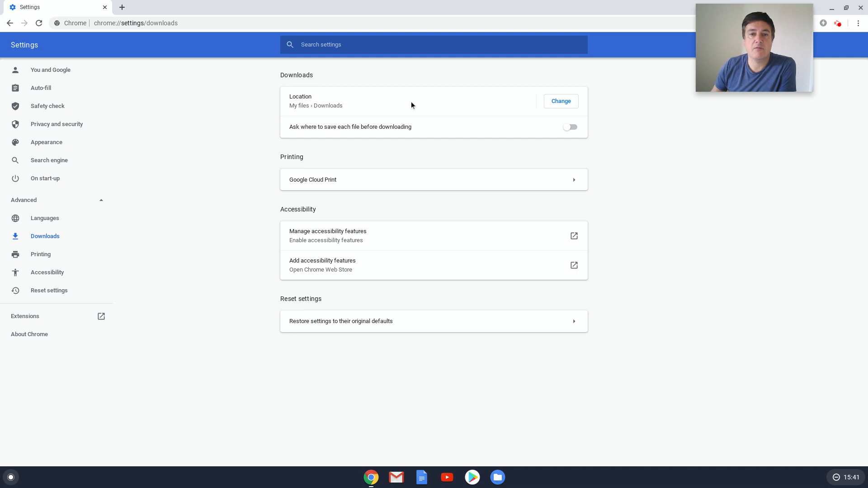
{"action": "mouse_move", "coordinate": [343, 135]}
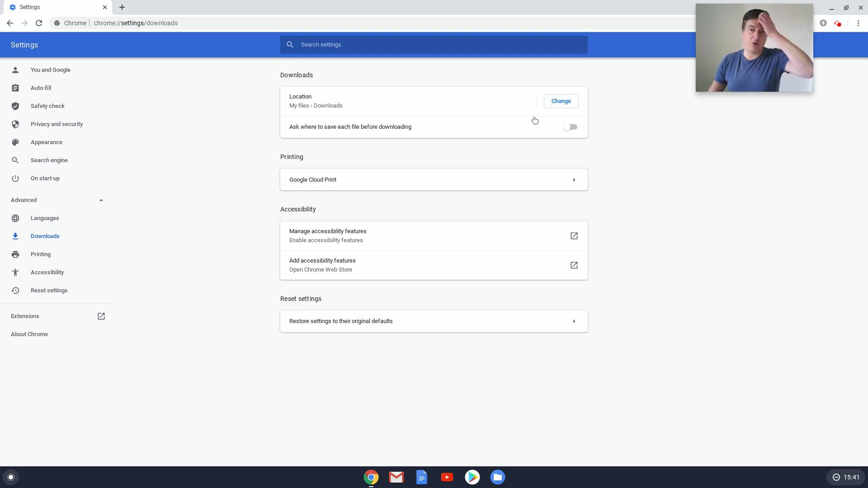
Change Chrome's download location to the My Saved Downloads folder inside My files
{"action": "left_click", "coordinate": [559, 101]}
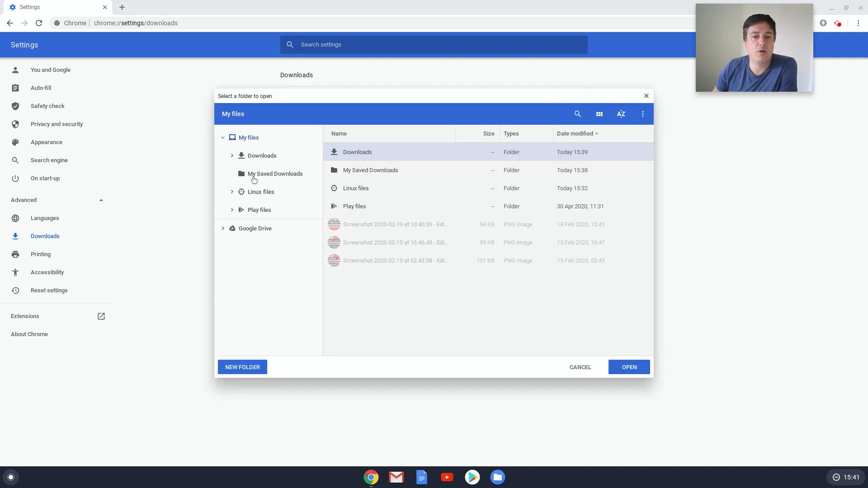
{"action": "double_click", "coordinate": [357, 152]}
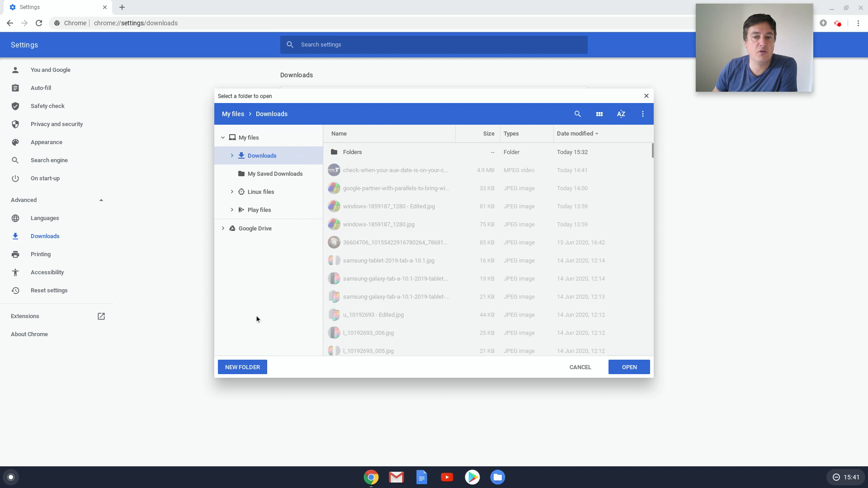
{"action": "scroll", "scroll_direction": "down", "scroll_amount": 3}
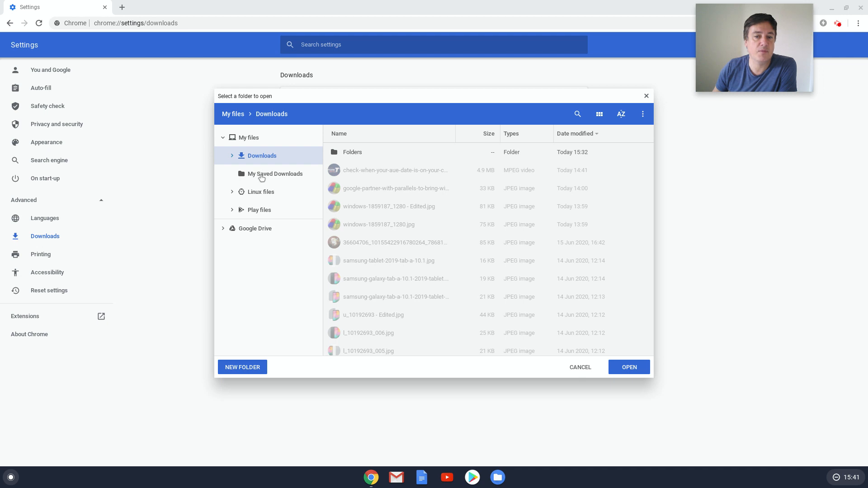
{"action": "left_click", "coordinate": [274, 173]}
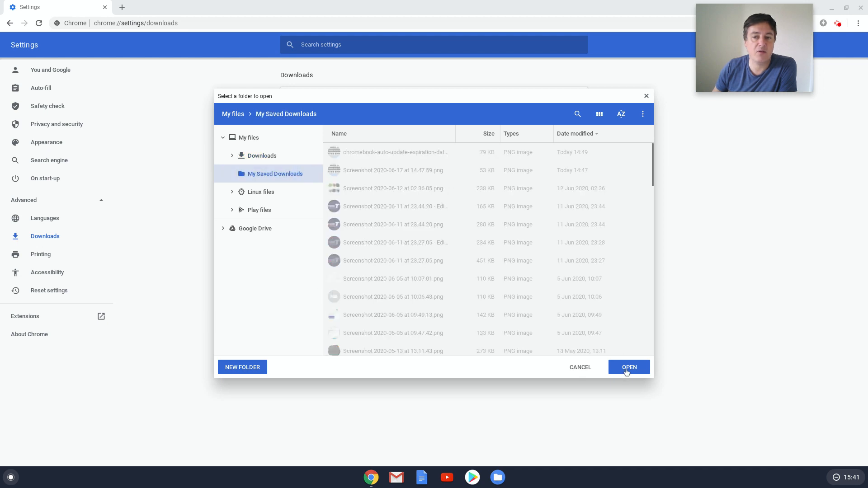
{"action": "left_click", "coordinate": [628, 367]}
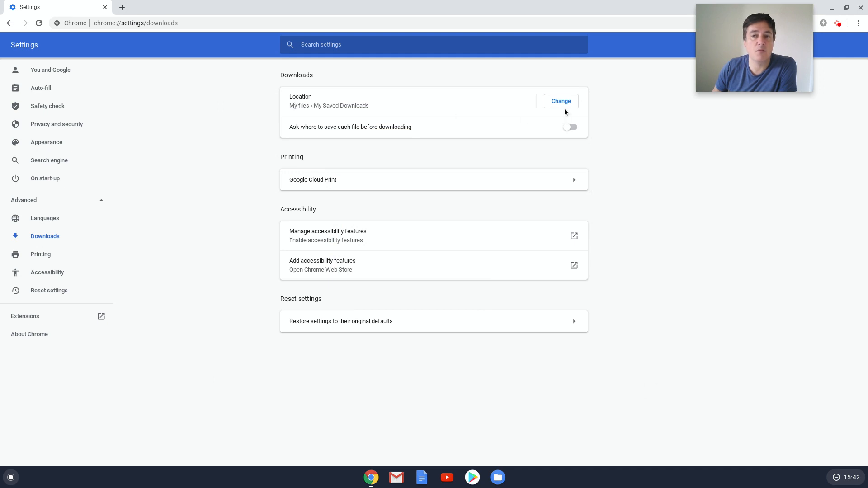
Set the download location to Google Drive › My Drive › Chrome Computing
{"action": "left_click", "coordinate": [559, 101]}
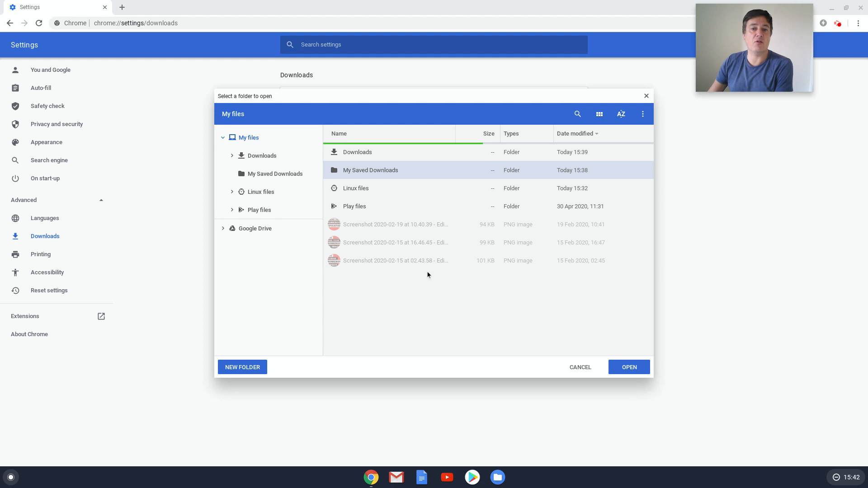
{"action": "left_click", "coordinate": [358, 152]}
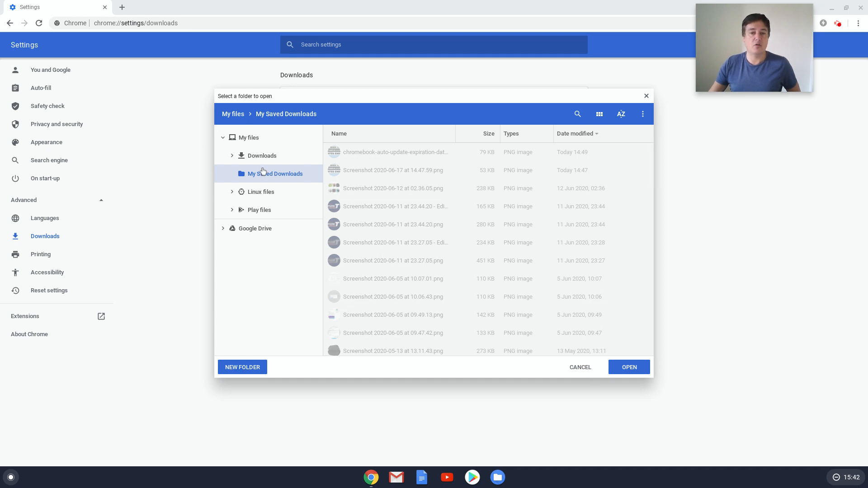
{"action": "mouse_move", "coordinate": [224, 230]}
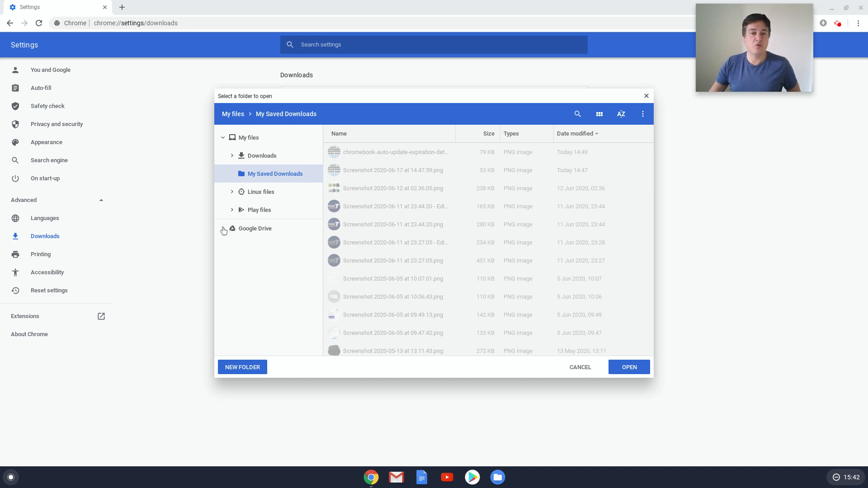
{"action": "left_click", "coordinate": [255, 229]}
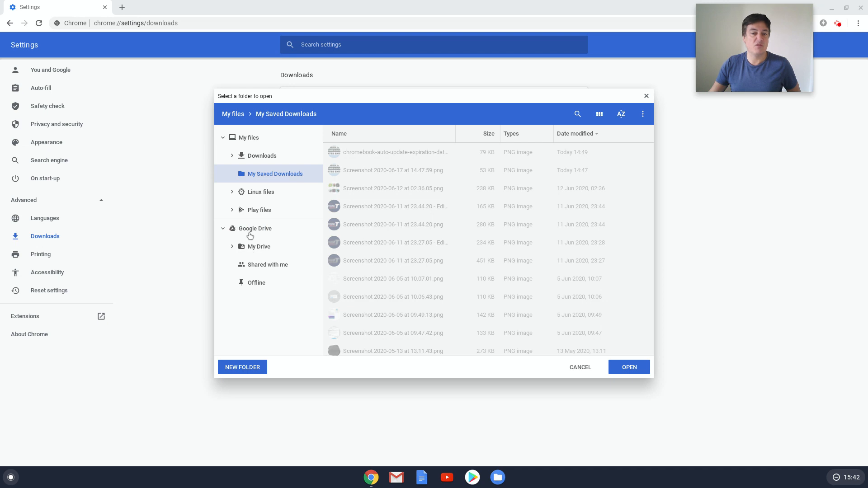
{"action": "left_click", "coordinate": [232, 249]}
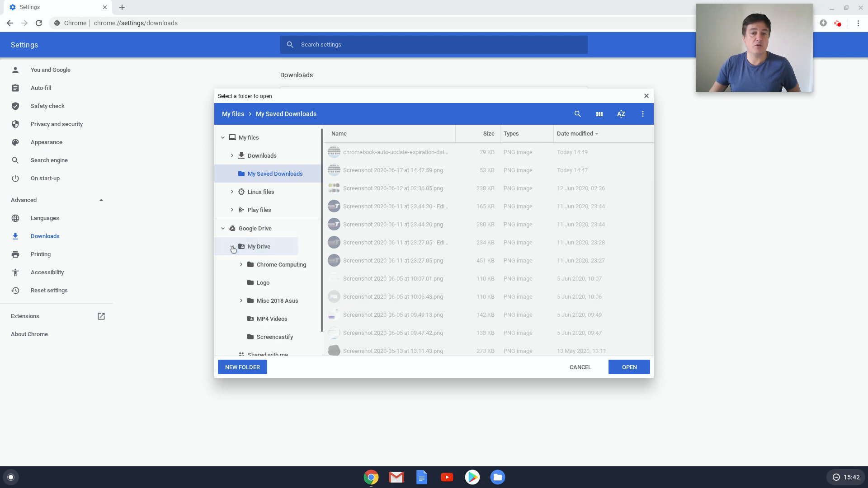
{"action": "left_click", "coordinate": [233, 249]}
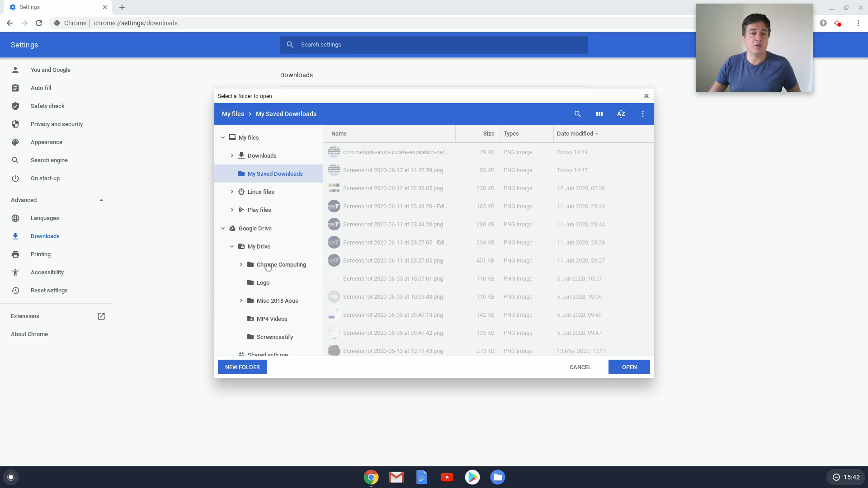
{"action": "left_click", "coordinate": [281, 264]}
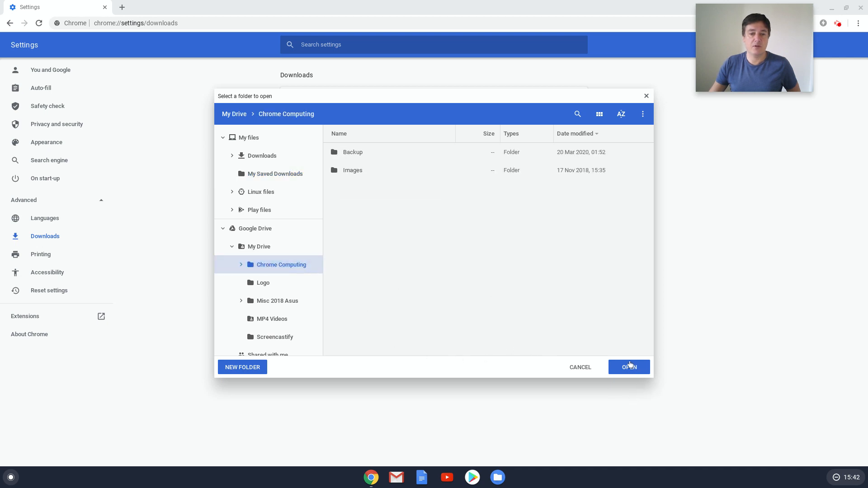
{"action": "left_click", "coordinate": [629, 367]}
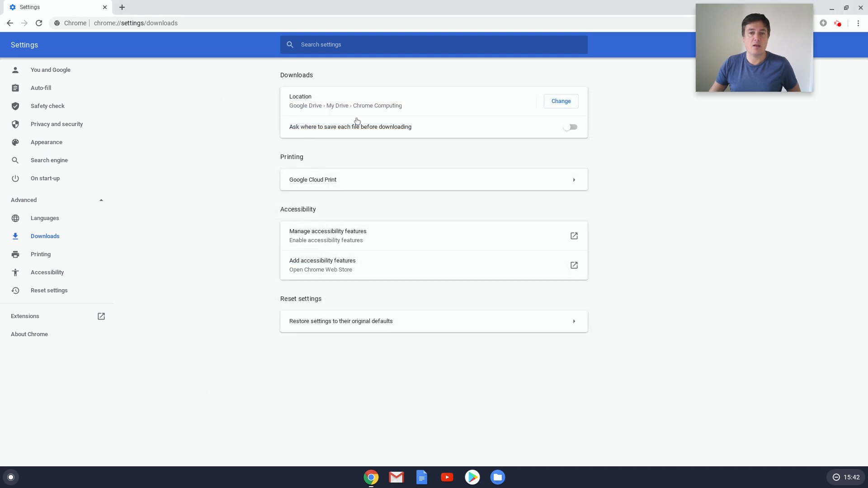
{"action": "mouse_move", "coordinate": [290, 167]}
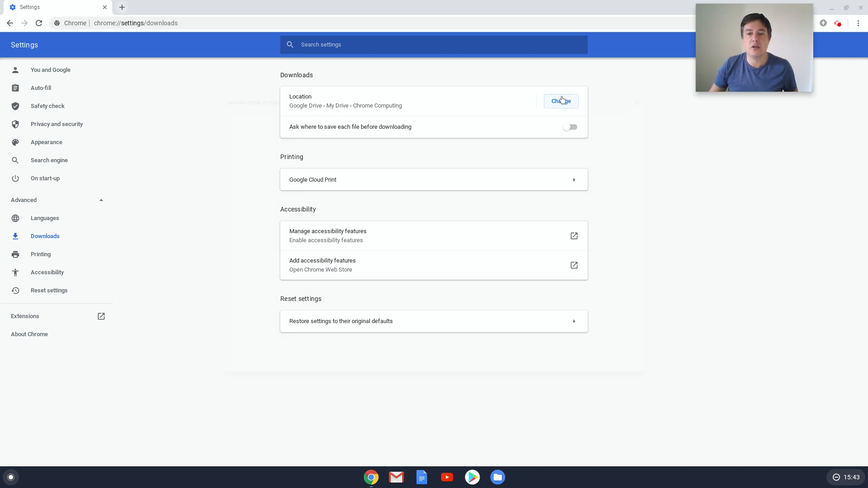
Restore My Saved Downloads as location and enable 'Ask where to save each file before downloading'
{"action": "left_click", "coordinate": [560, 101]}
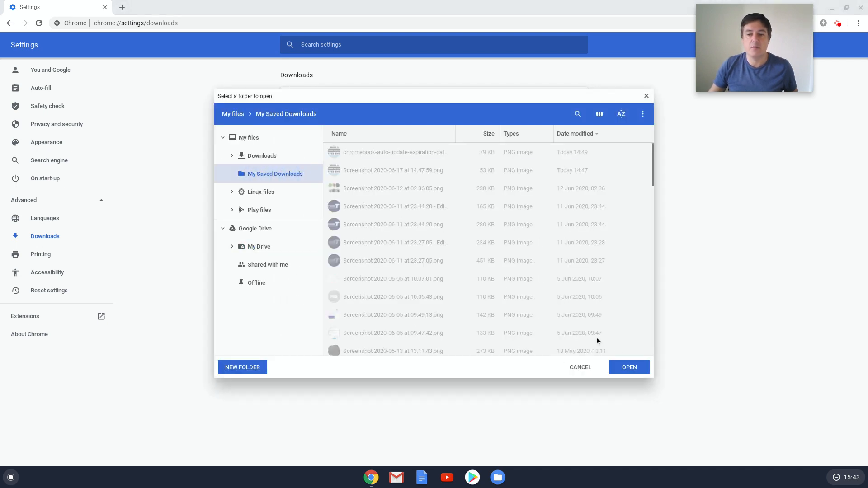
{"action": "left_click", "coordinate": [580, 367]}
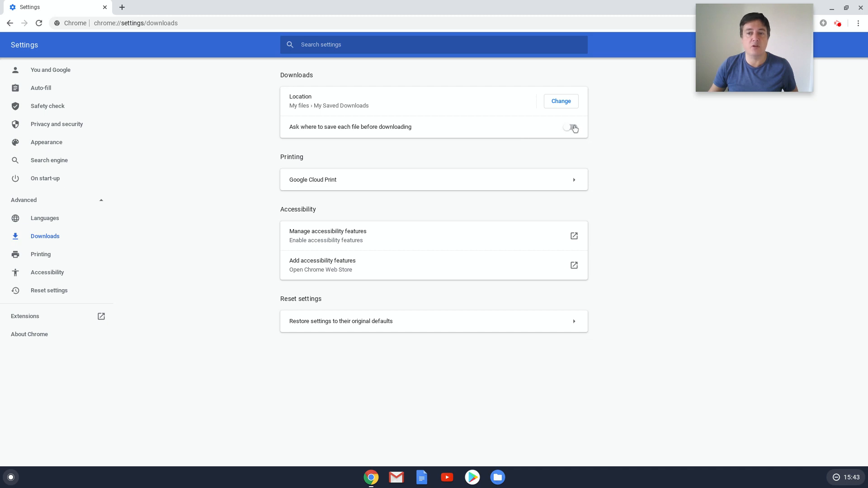
{"action": "left_click", "coordinate": [570, 126]}
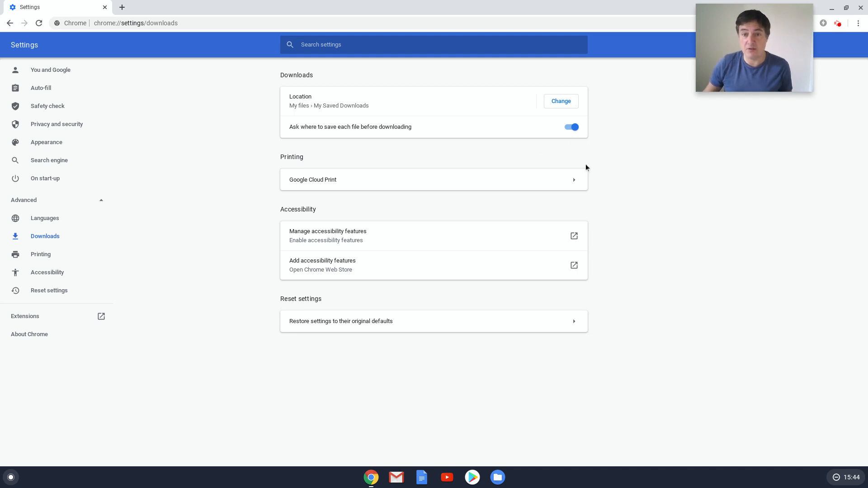
{"action": "mouse_move", "coordinate": [636, 182]}
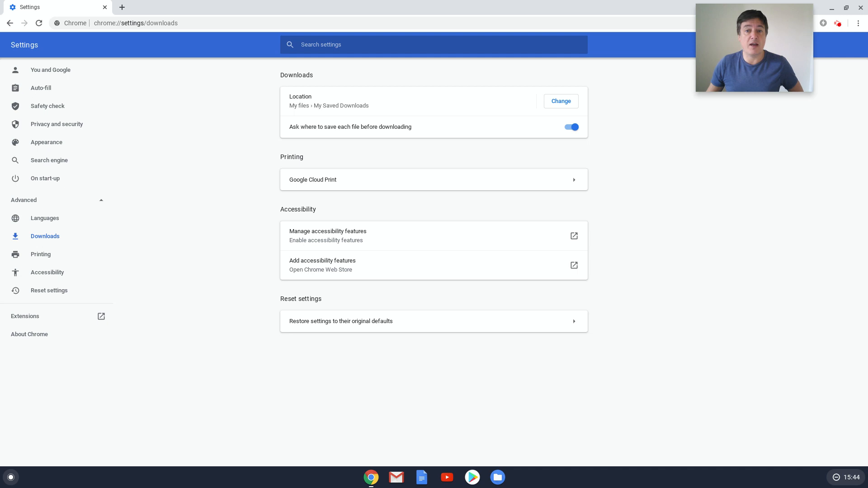
{"action": "mouse_move", "coordinate": [627, 178]}
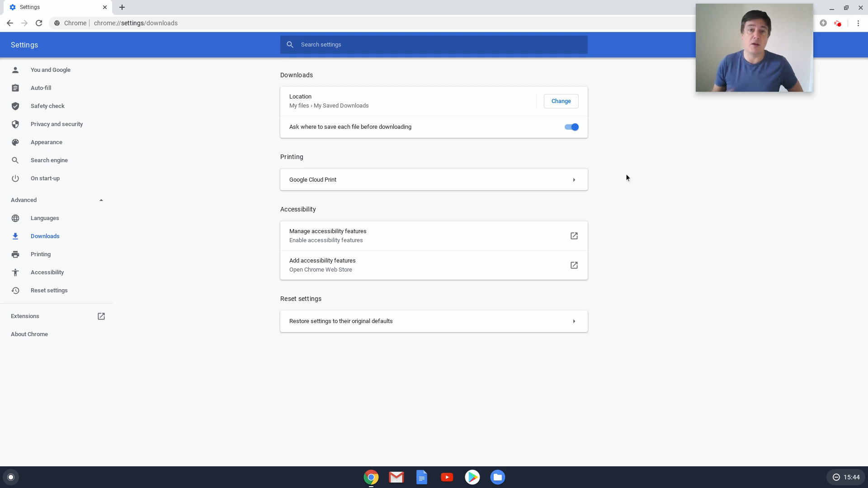
{"action": "mouse_move", "coordinate": [560, 140]}
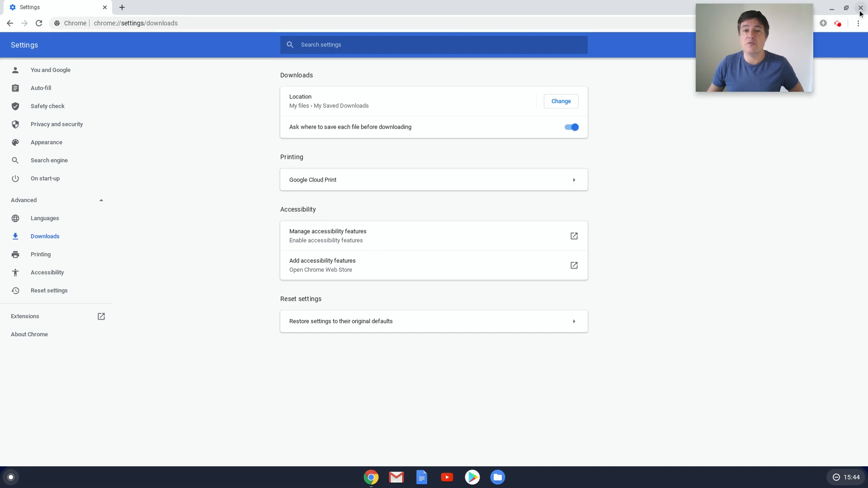
Close the Chrome window using the X in the top-right corner
{"action": "left_click", "coordinate": [860, 8]}
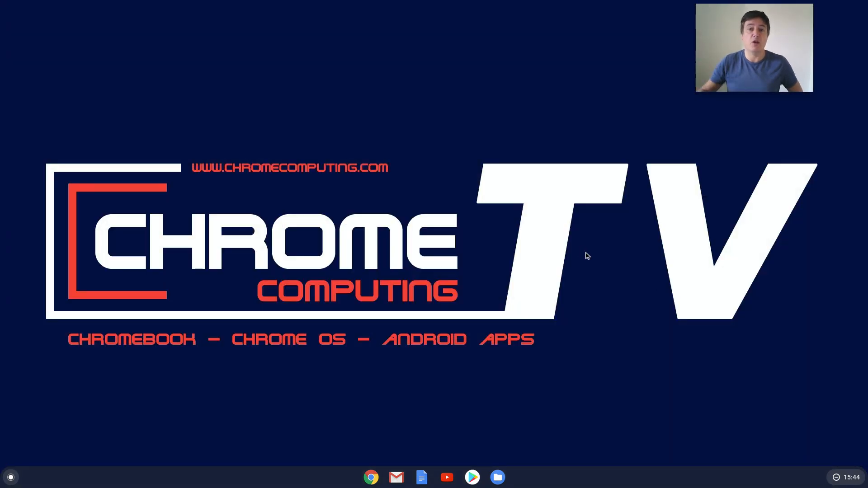